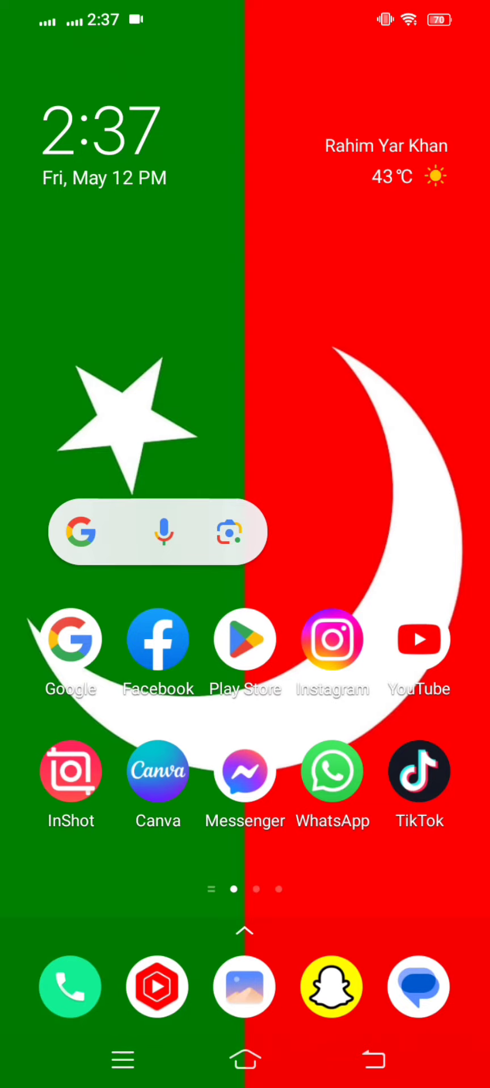
Swipe to the second home-screen page showing Settings, Clock, Themes and Chrome
scroll(left, 3)
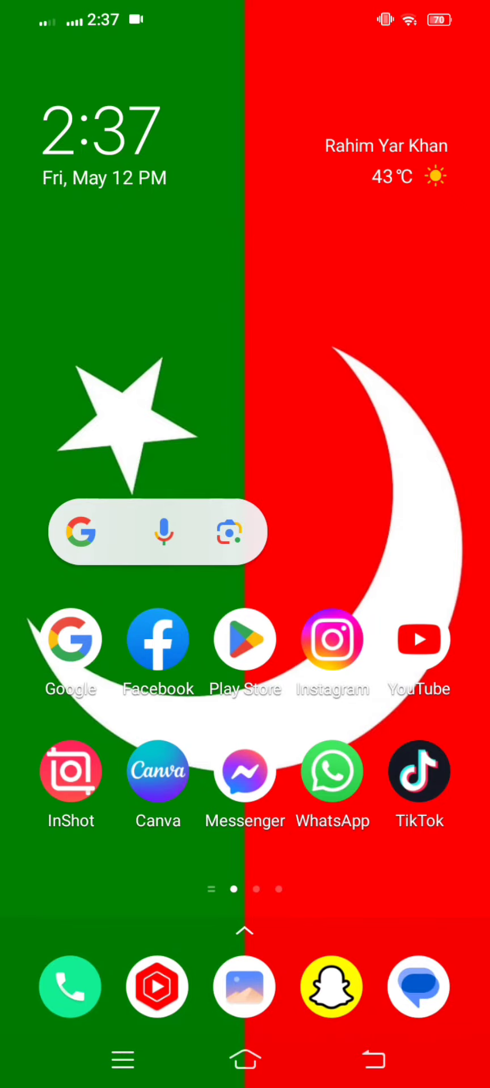
scroll(left, 3)
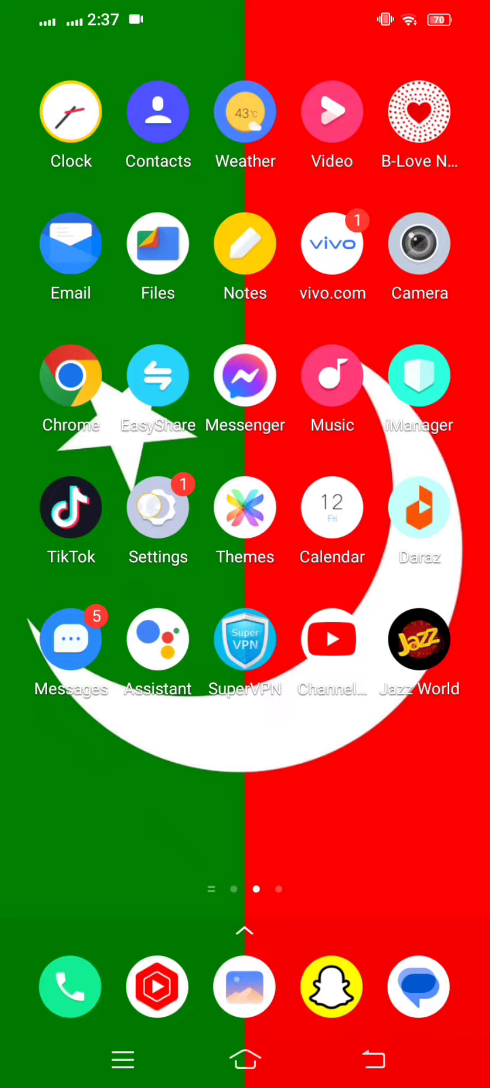
In Other networks & connections, toggle Airplane mode on then off, returning to the settings list
click(158, 506)
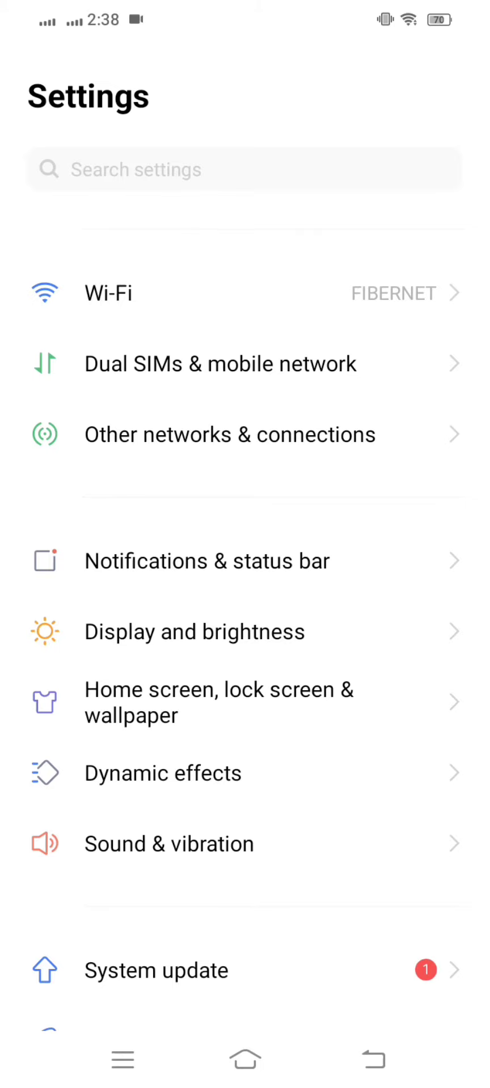
click(229, 434)
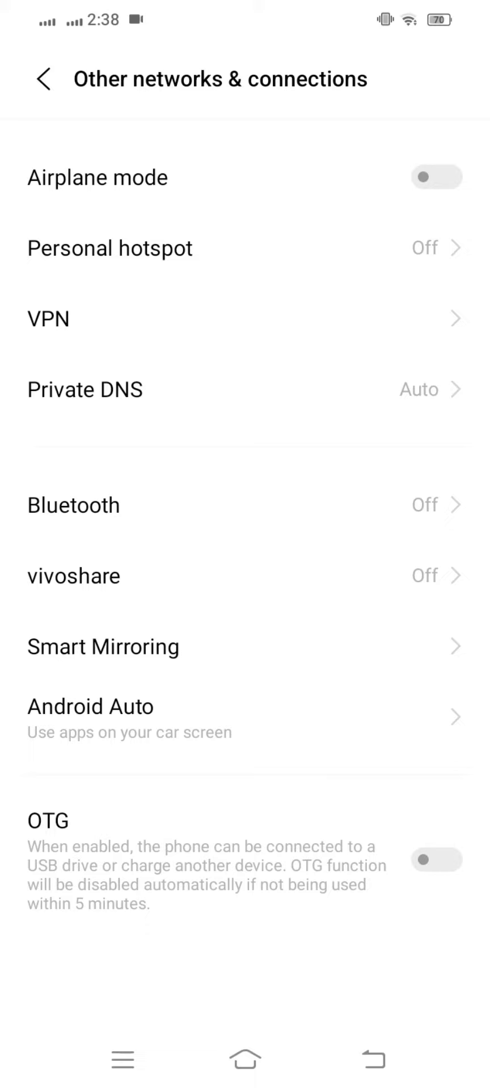
click(435, 177)
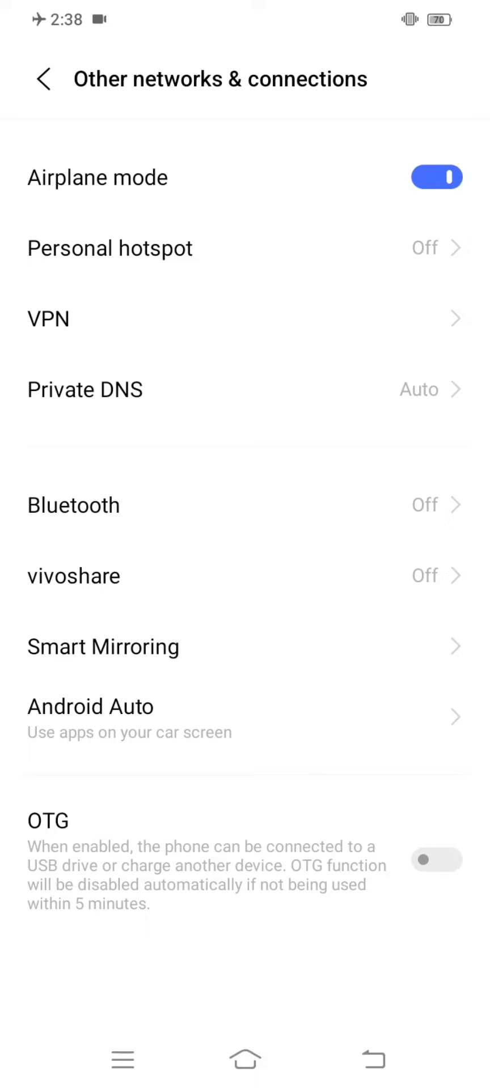
click(435, 177)
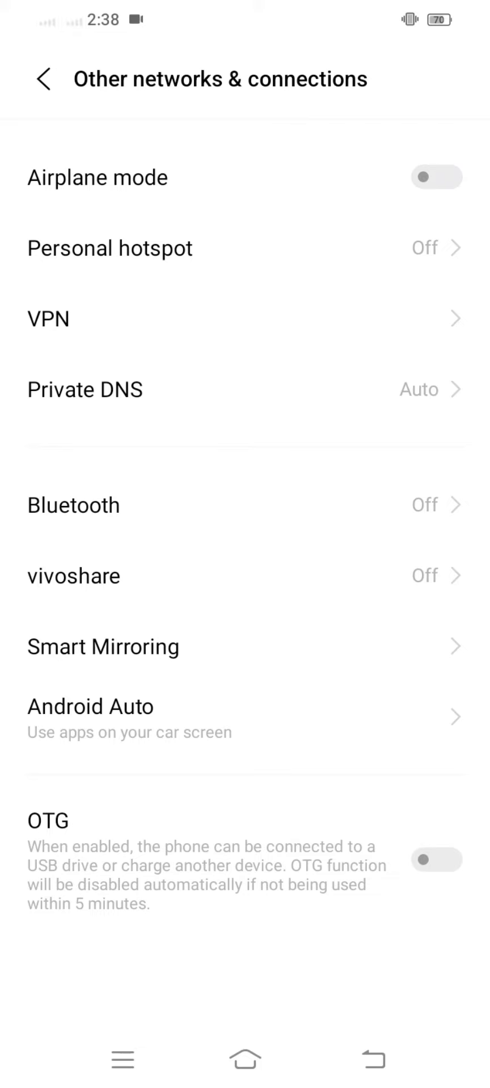
click(43, 78)
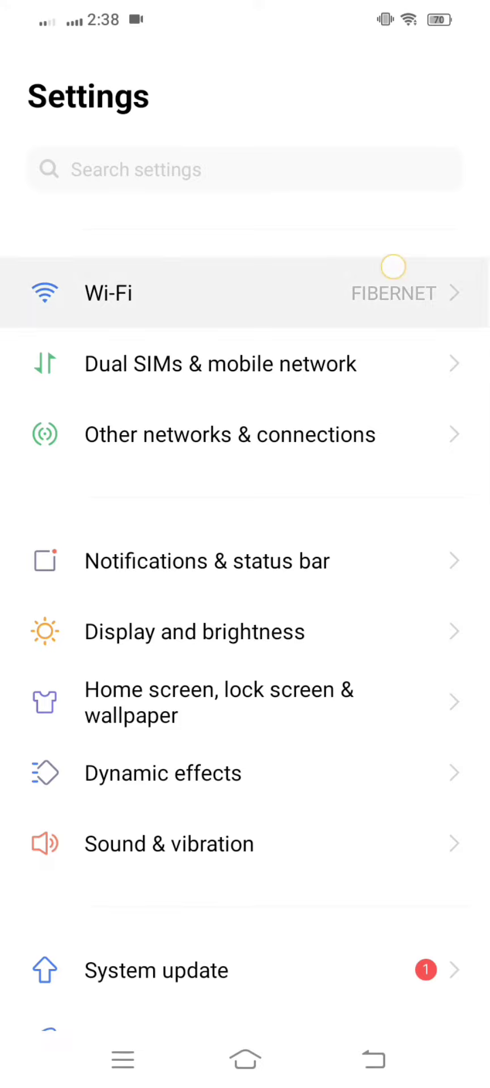
Switch Wi-Fi off so the main settings list shows it as Off
click(108, 291)
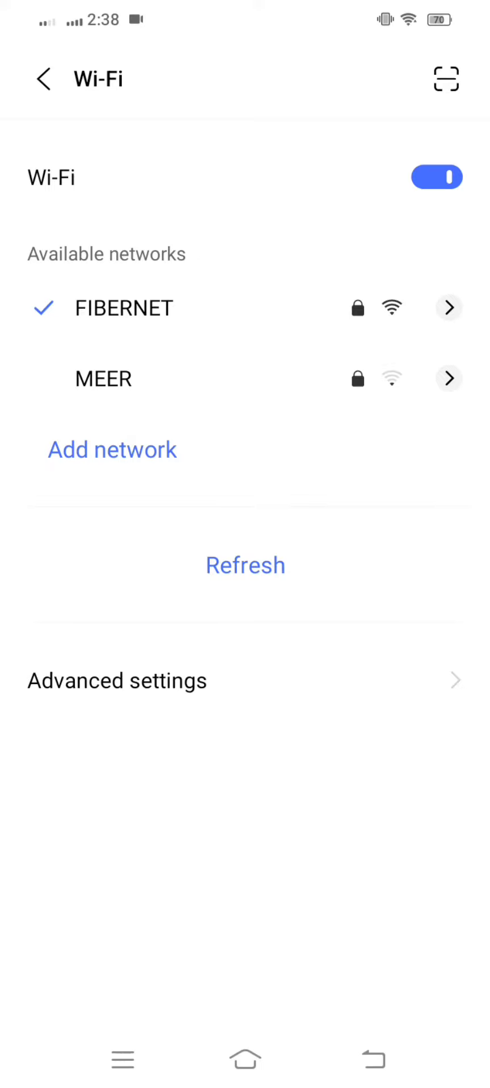
click(436, 177)
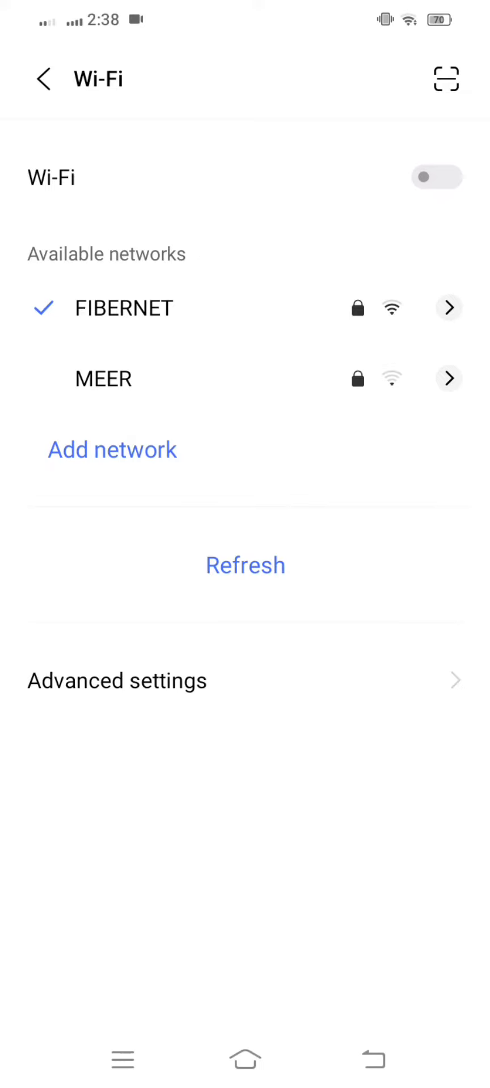
click(42, 78)
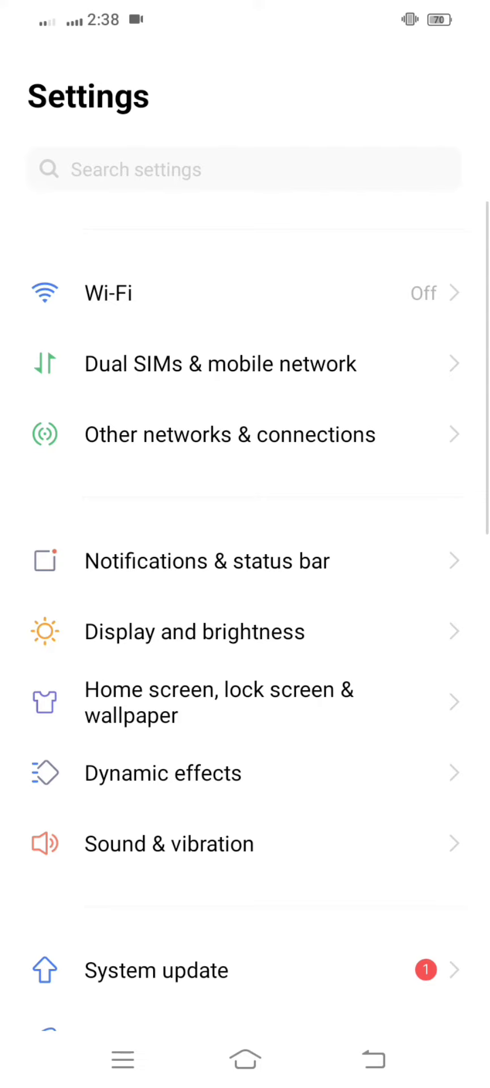
Enable the Data network toggle under Dual SIMs & mobile network, then close Settings to the home screen
click(219, 364)
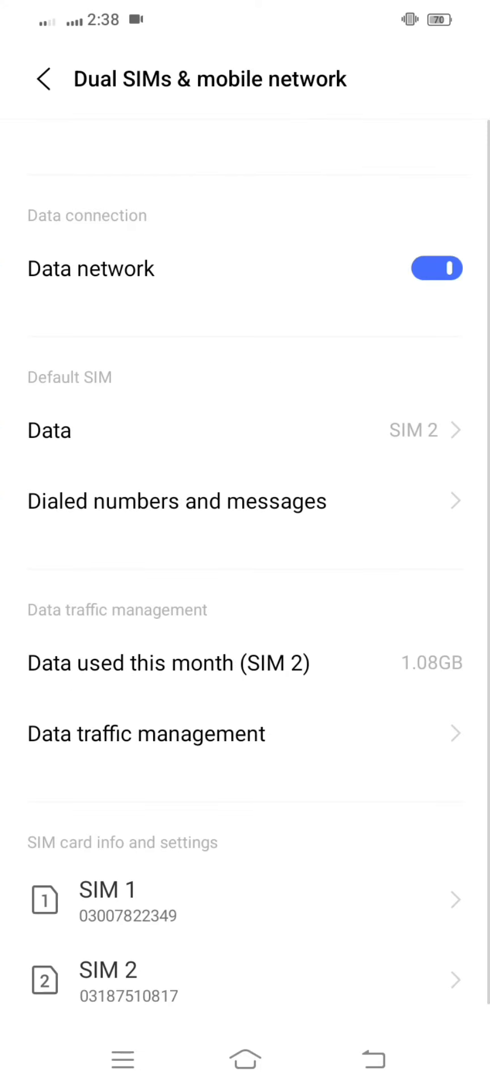
click(435, 268)
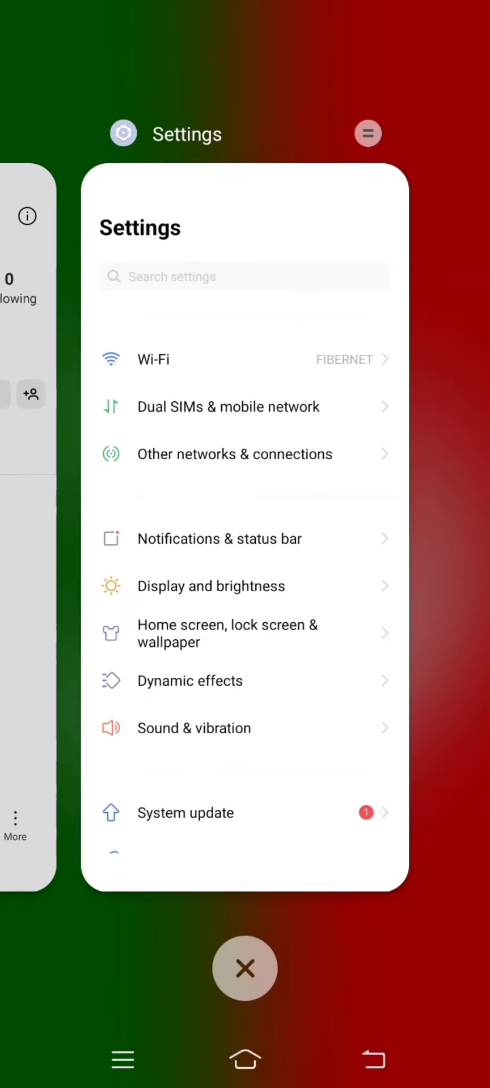
click(243, 968)
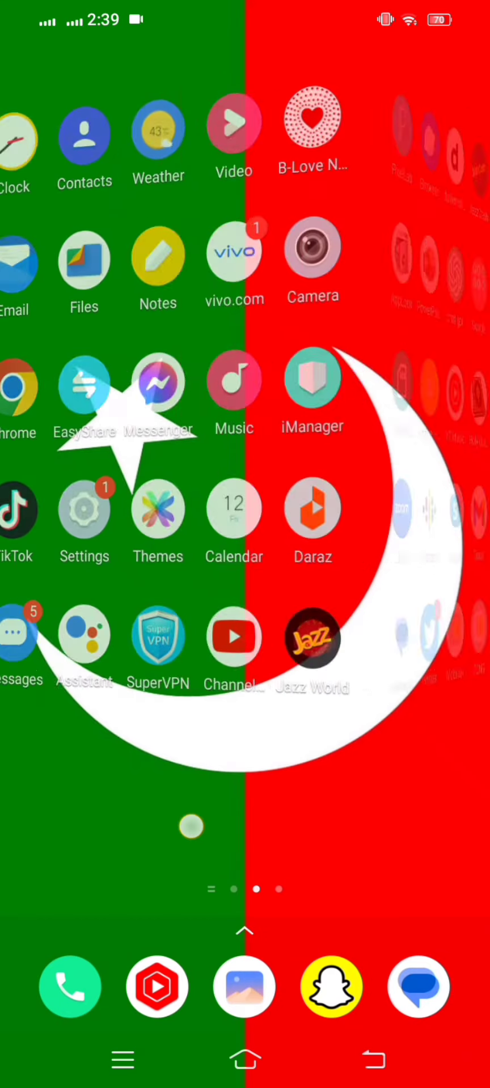